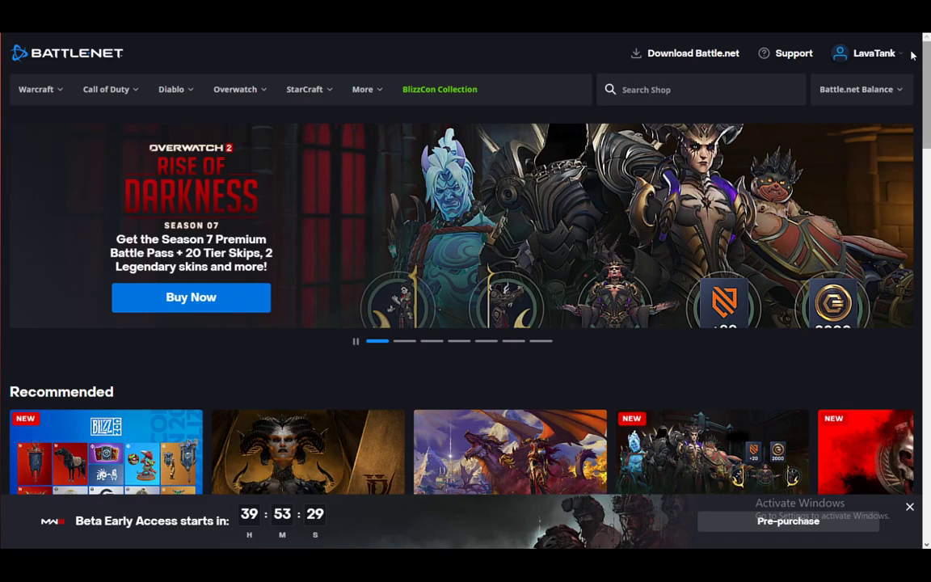
Sign out of the current Battle.net account from the home page header.
click(872, 52)
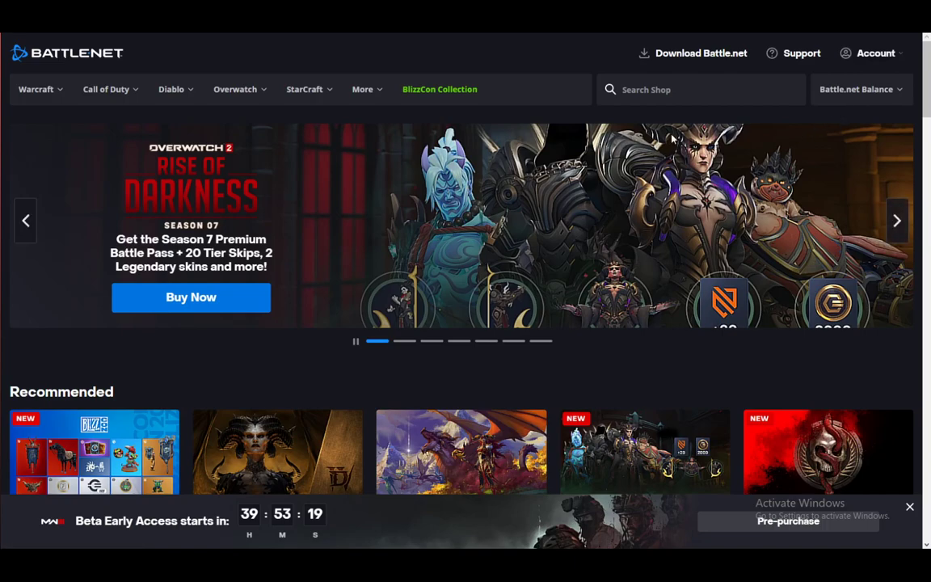
Bring up the Battle.net Log In page via the Account link.
click(874, 52)
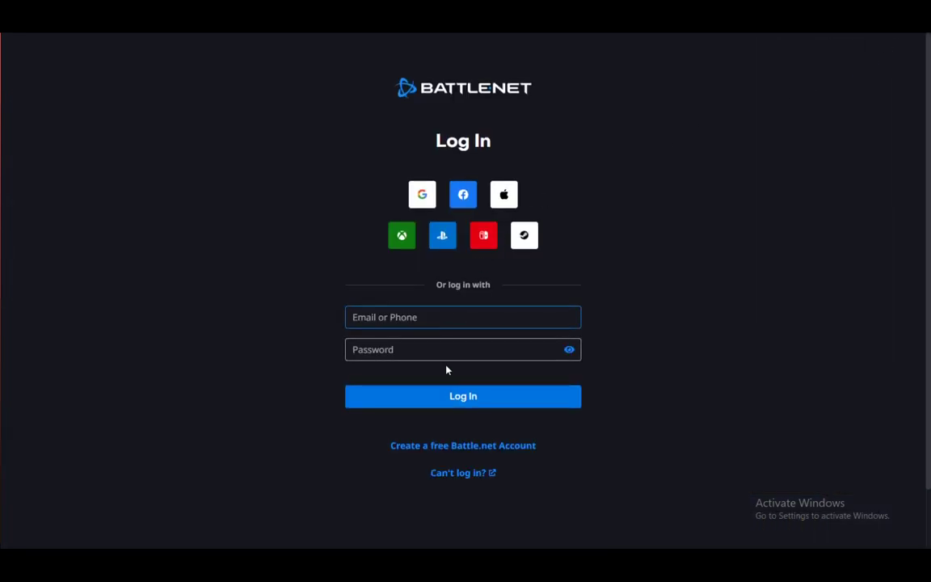
mouse_move(375, 284)
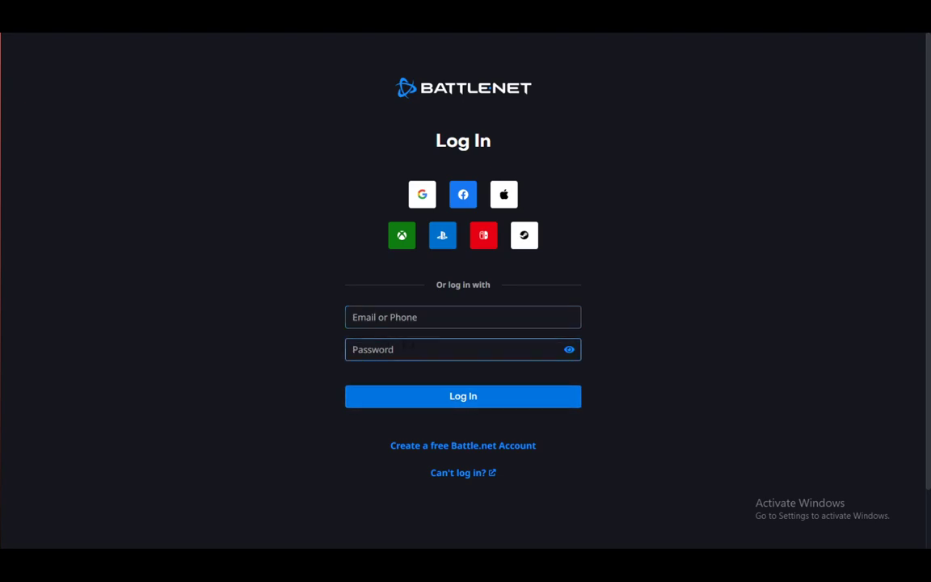
scroll(down, 3)
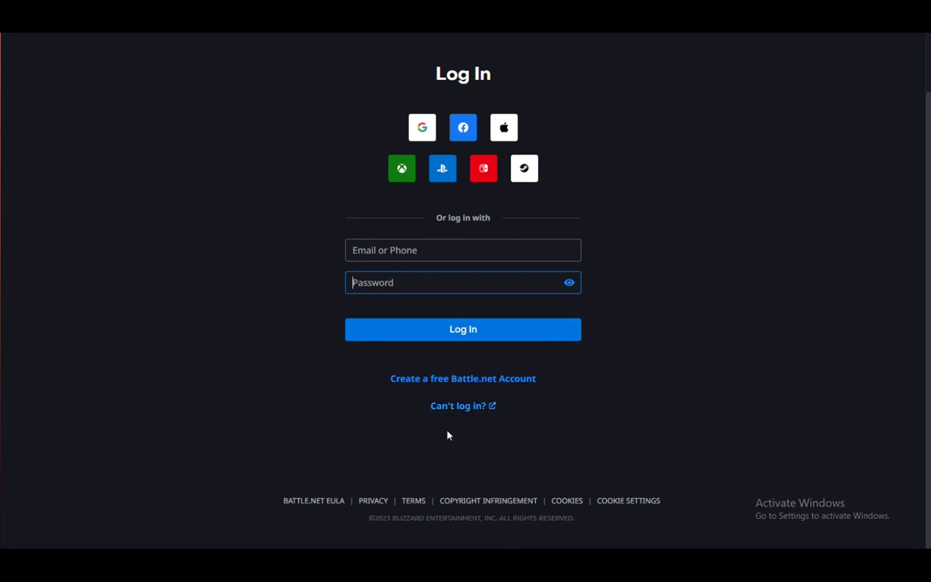
mouse_move(459, 405)
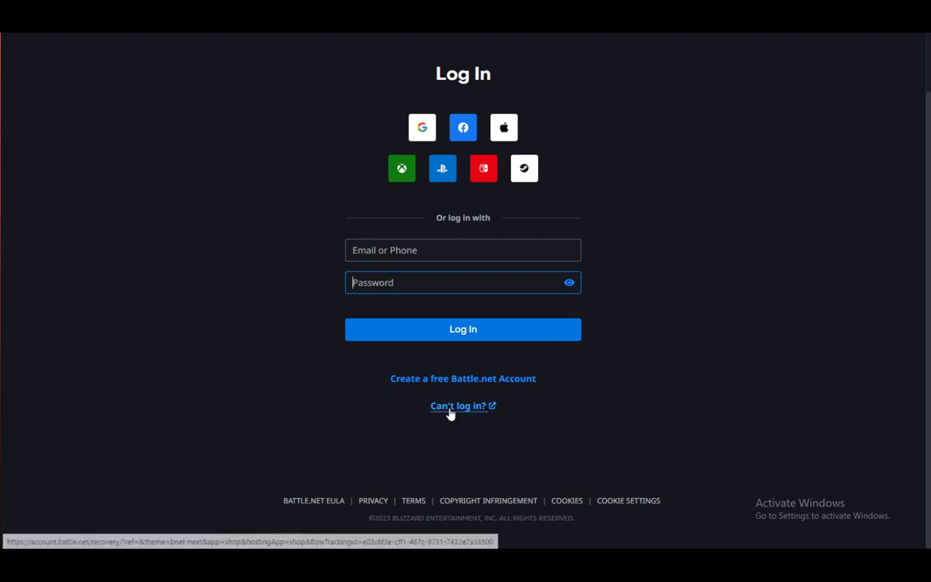
Reach the Lost Battle.net email page via Can't log in? and Forgot email address.
click(457, 406)
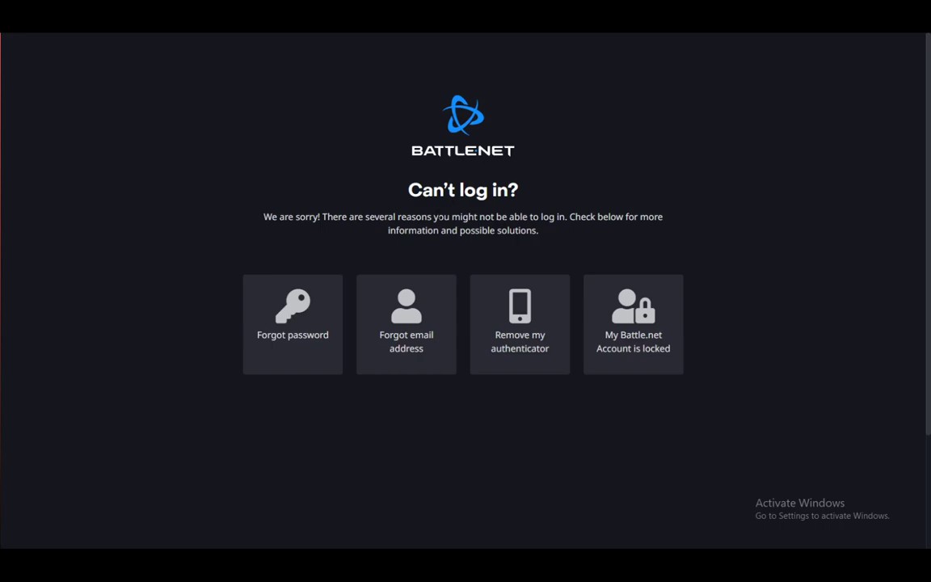
mouse_move(563, 187)
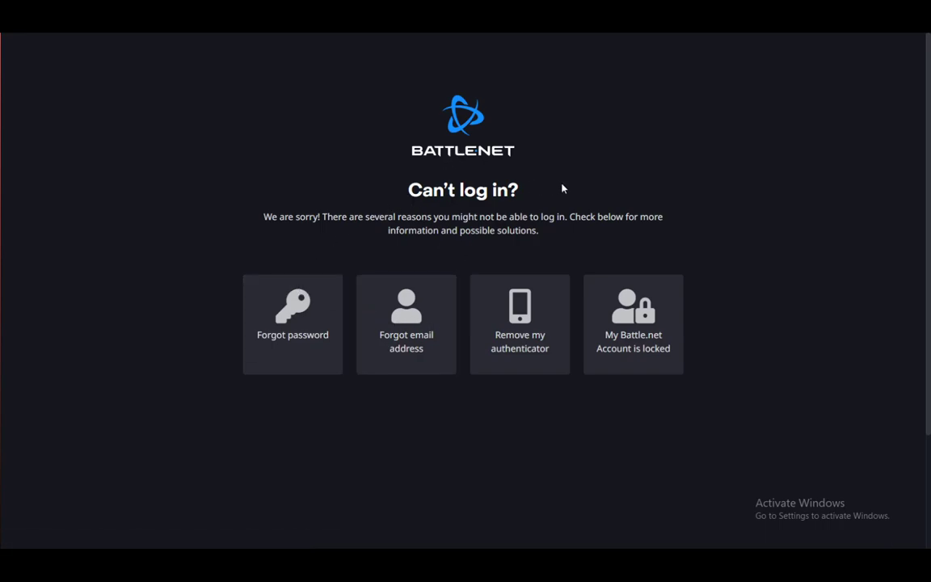
mouse_move(520, 323)
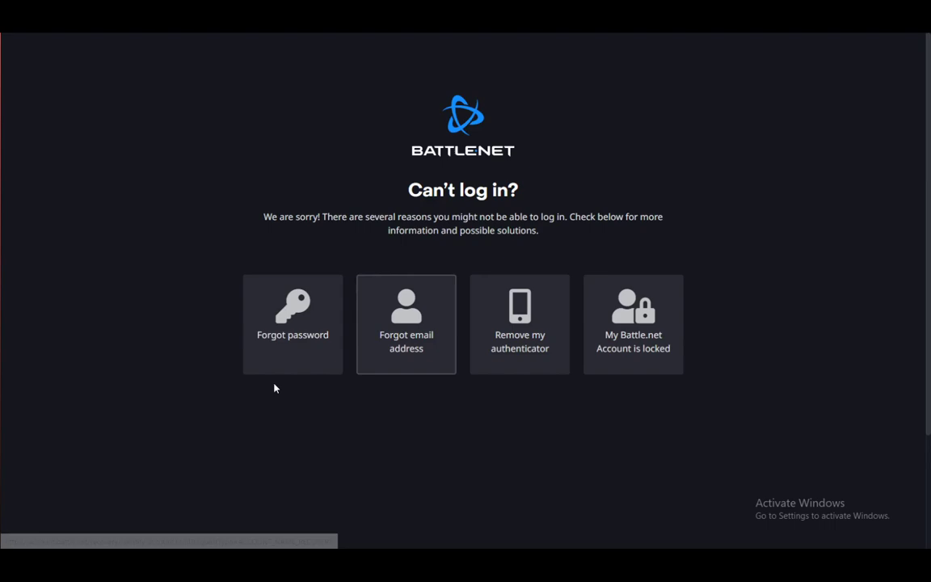
mouse_move(292, 323)
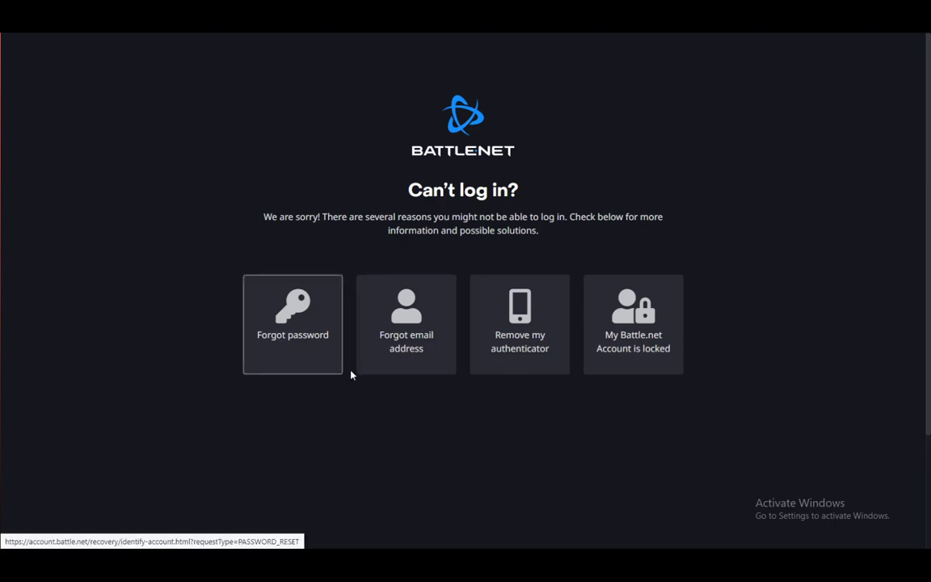
click(405, 324)
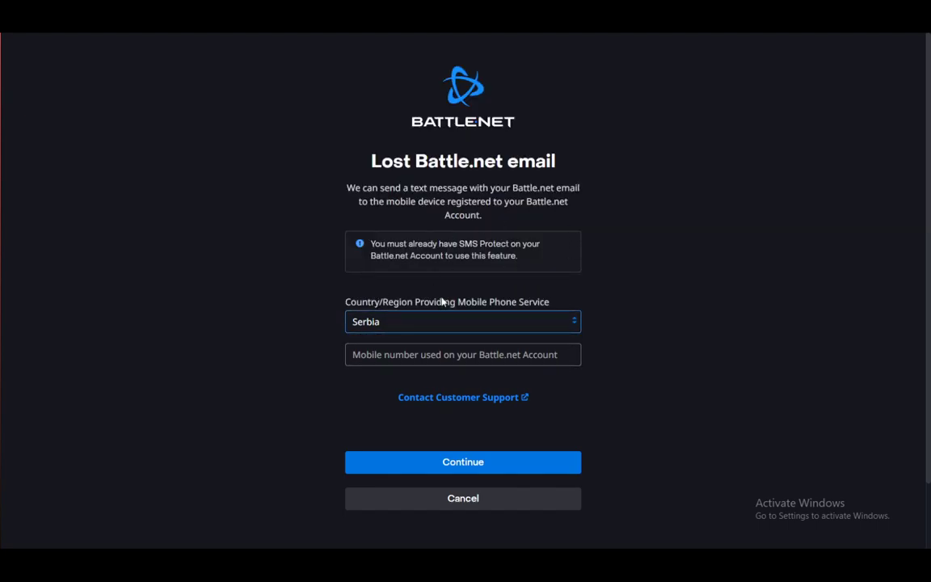
Submit the Lost email form with Serbia as country, getting 'Account not found'.
click(462, 354)
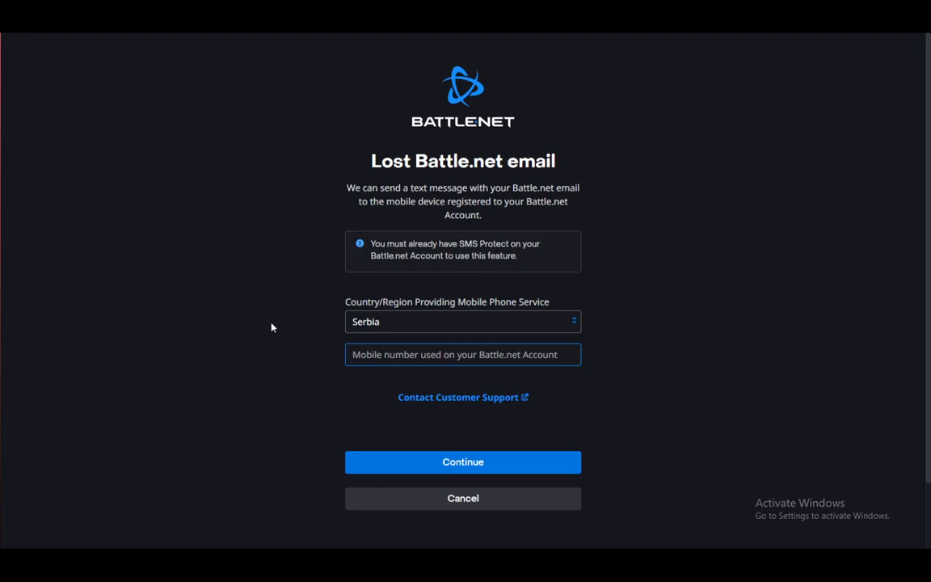
click(462, 462)
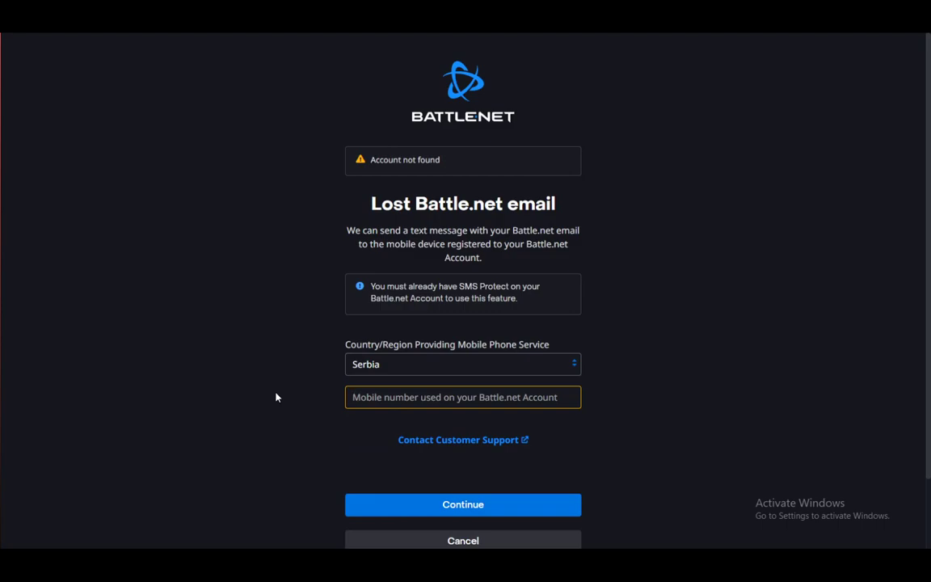
click(462, 398)
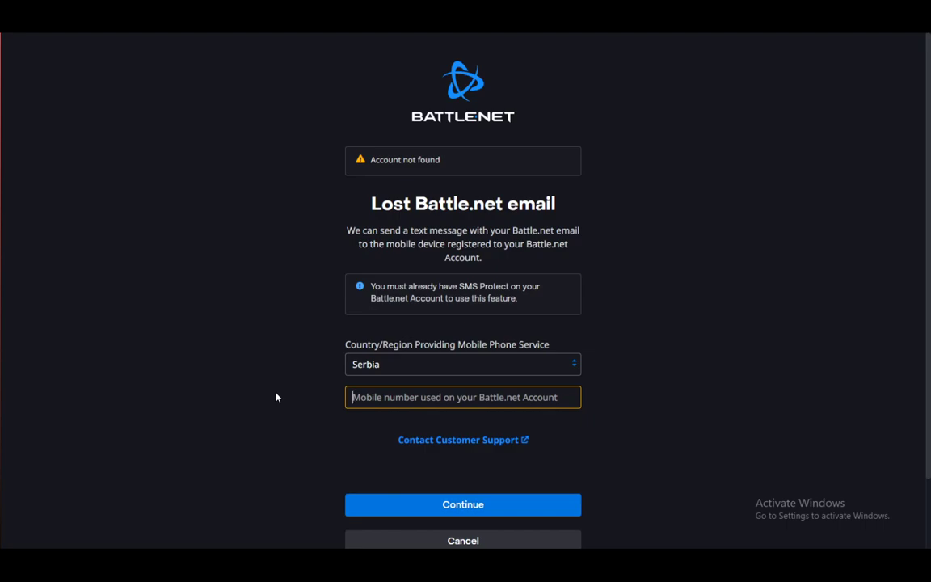